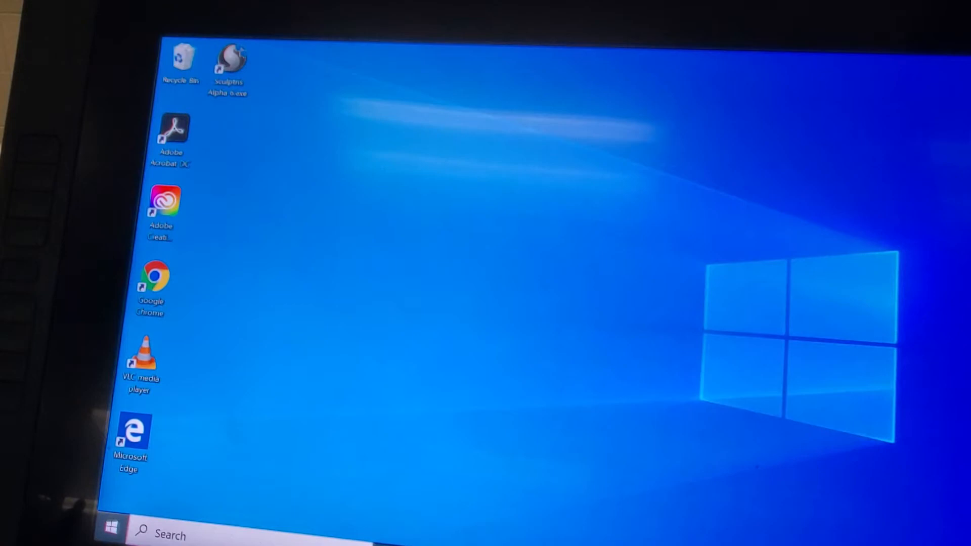
Step: Launch Sculptris Alpha 6 from its desktop shortcut
{"action": "double_click", "coordinate": [230, 56]}
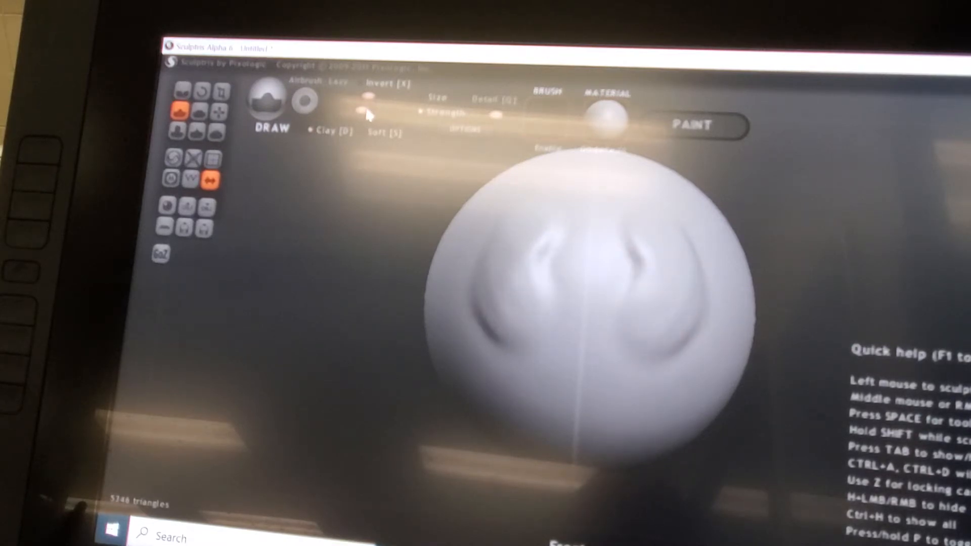
Step: Adjust the Draw brush size and raise two round eye bumps on the sphere's upper front
{"action": "left_click", "coordinate": [662, 248]}
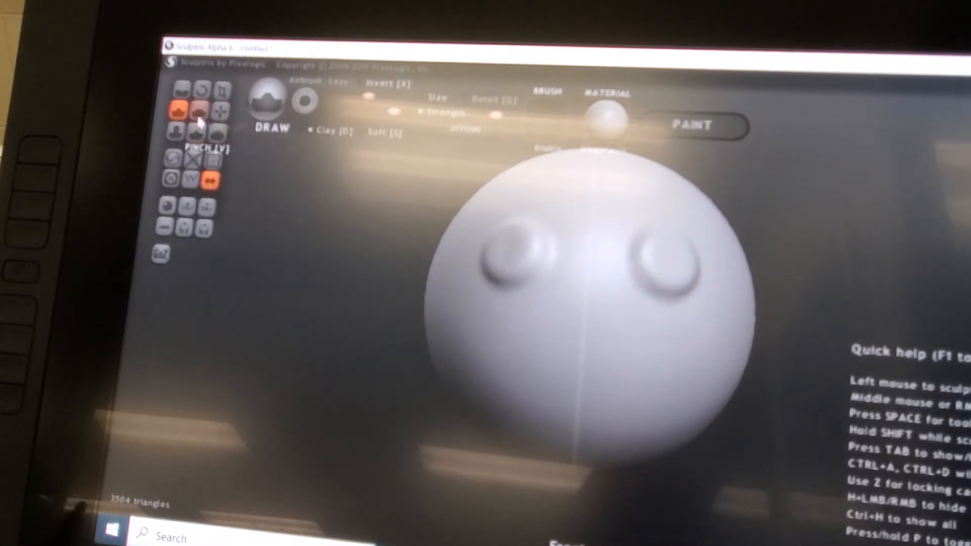
Step: Crease small pupil pits into the eyes, then inflate them into bulging bulbs
{"action": "left_click", "coordinate": [183, 89]}
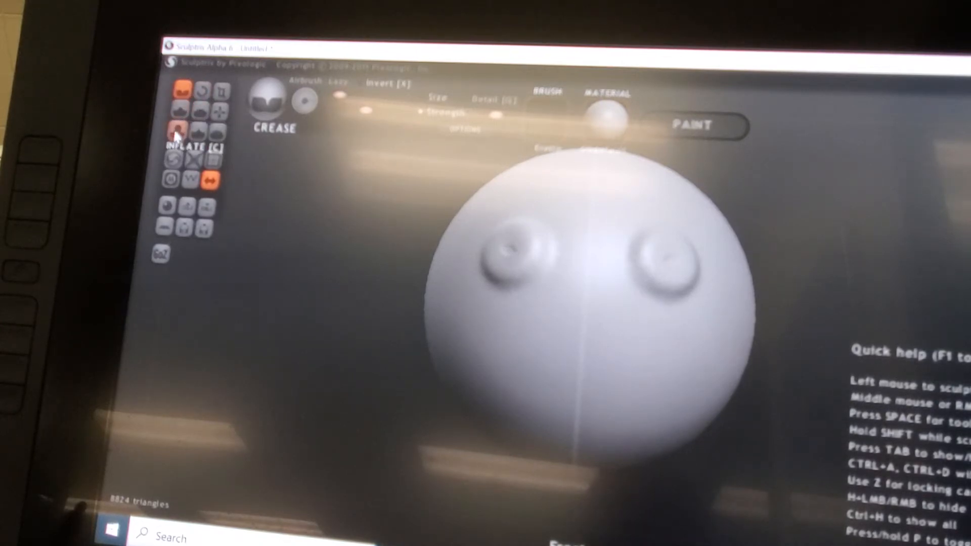
{"action": "left_click", "coordinate": [180, 131]}
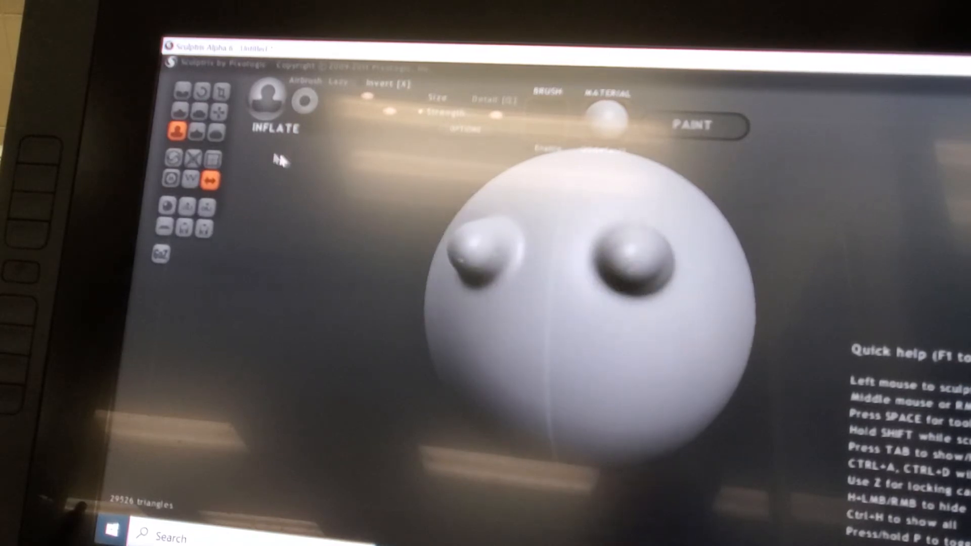
{"action": "left_click", "coordinate": [181, 91]}
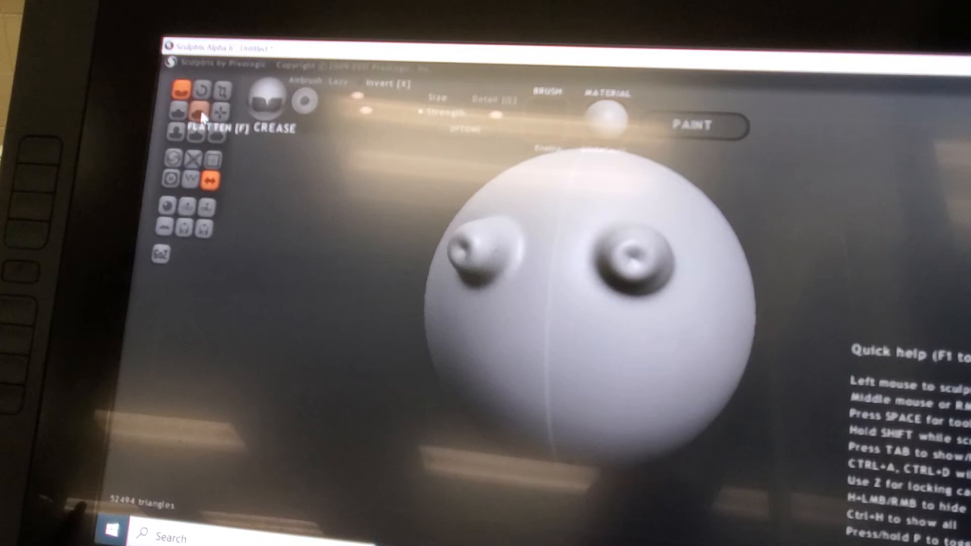
Step: Flatten the eye tops, then inflate the lower front into a rounded snout with a larger brush
{"action": "left_click", "coordinate": [179, 112]}
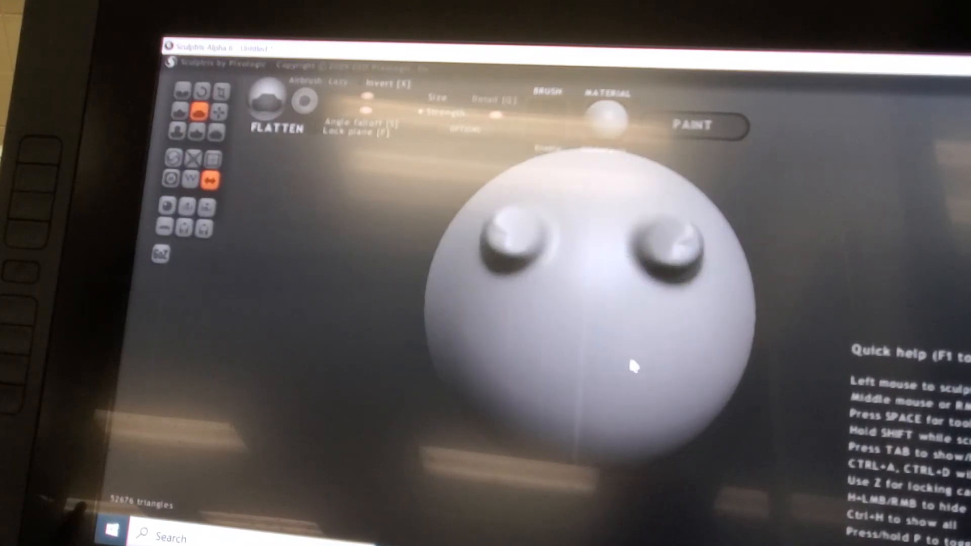
{"action": "mouse_move", "coordinate": [279, 166]}
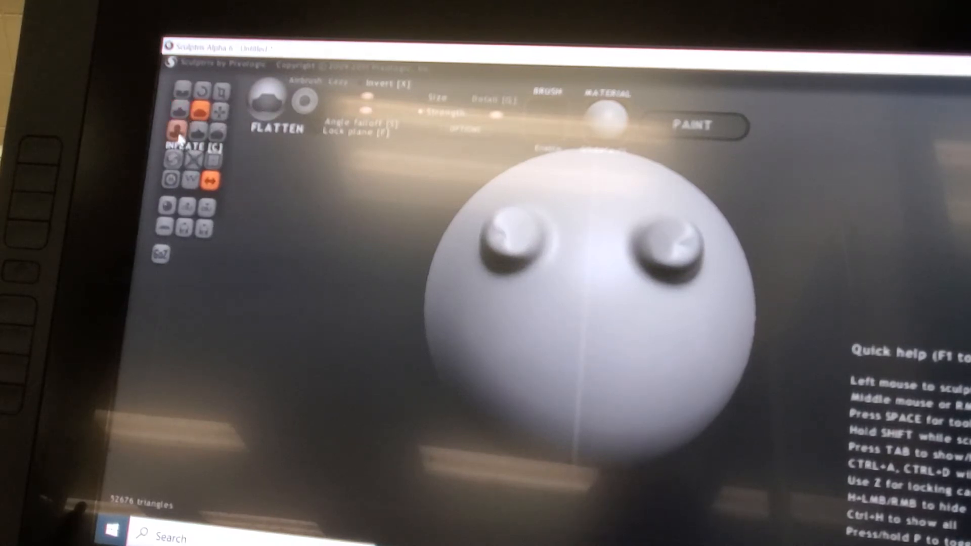
{"action": "left_click", "coordinate": [178, 128]}
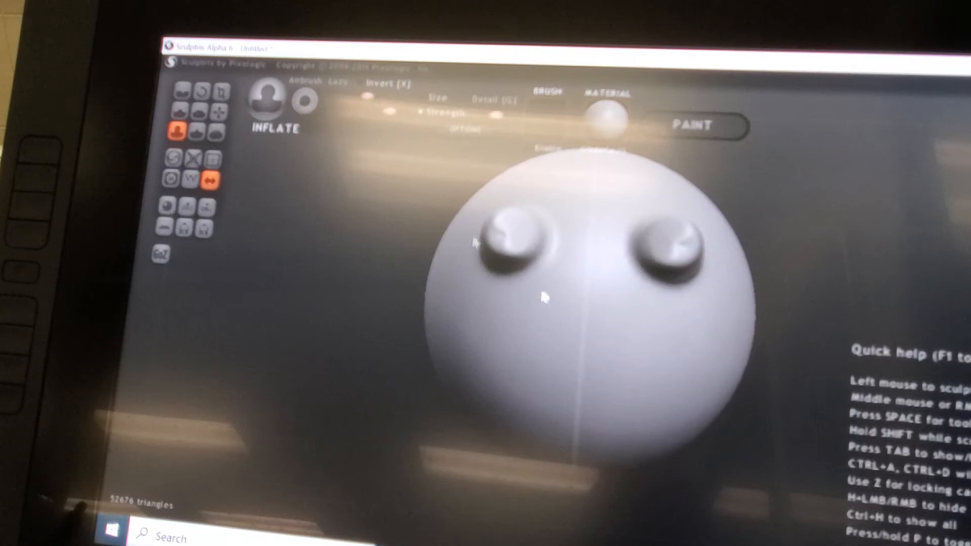
{"action": "mouse_move", "coordinate": [371, 99]}
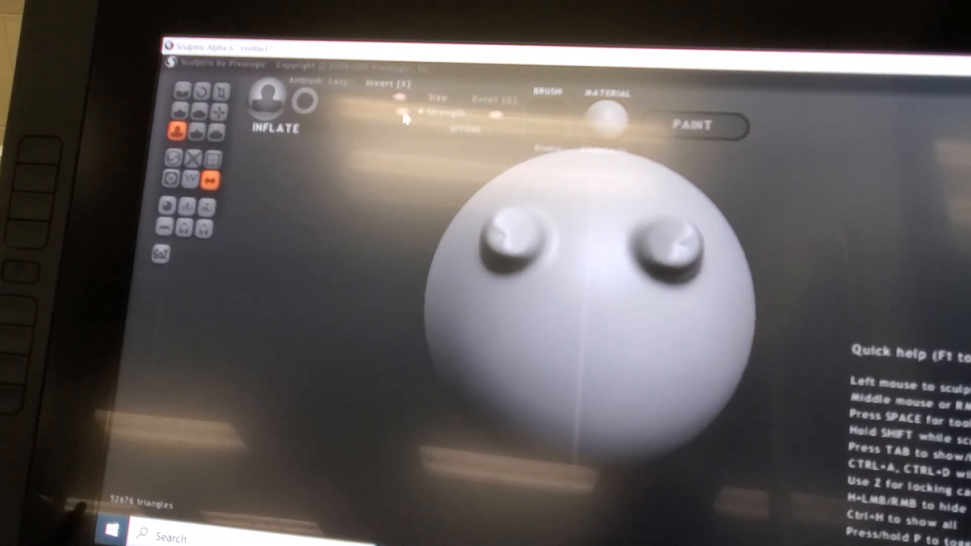
{"action": "left_click", "coordinate": [581, 384]}
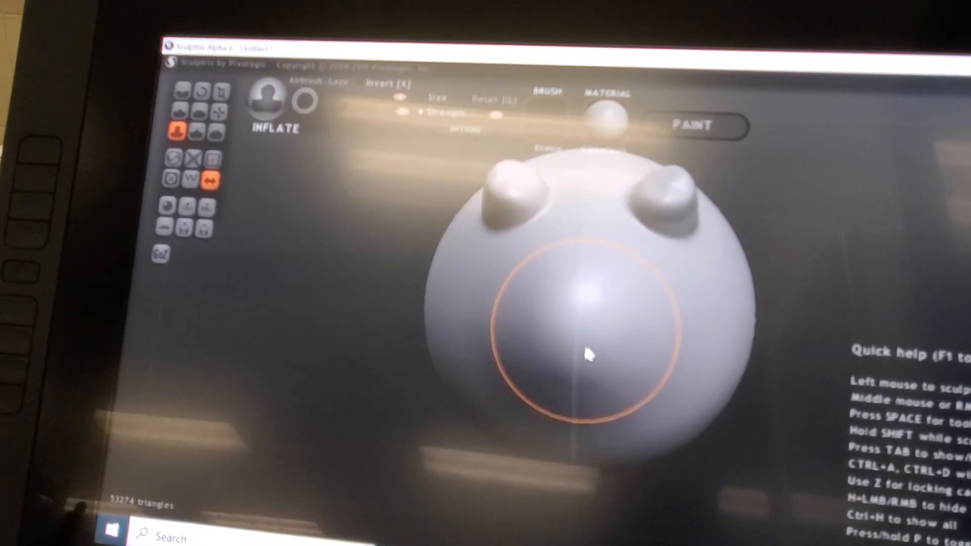
{"action": "left_click", "coordinate": [585, 356]}
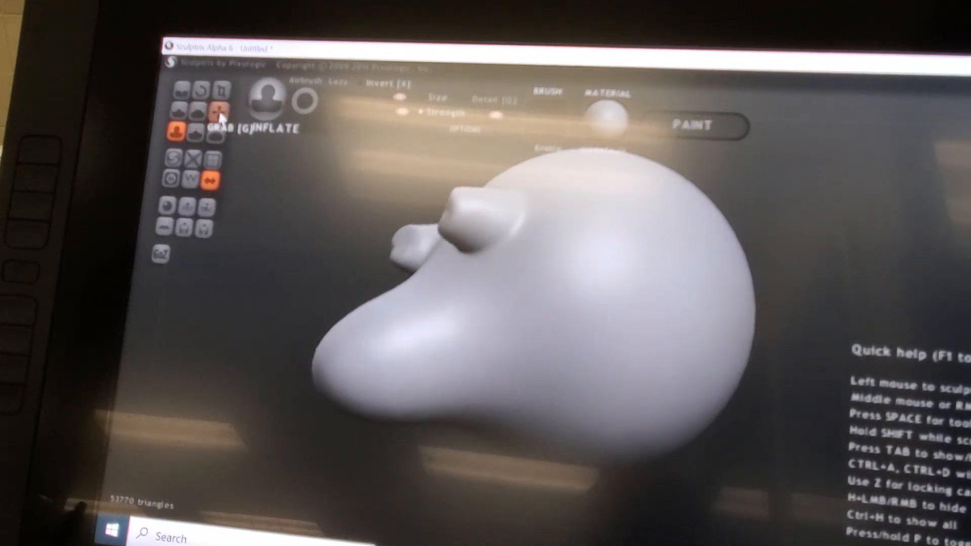
Step: Grab the snout and pull it into a long trunk bending downward at the tip
{"action": "left_click", "coordinate": [220, 112]}
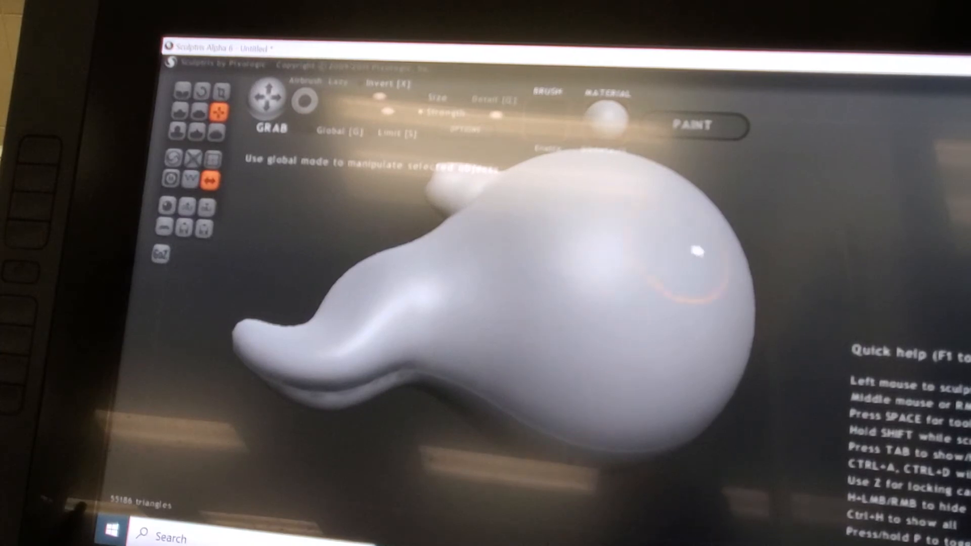
{"action": "mouse_move", "coordinate": [547, 302]}
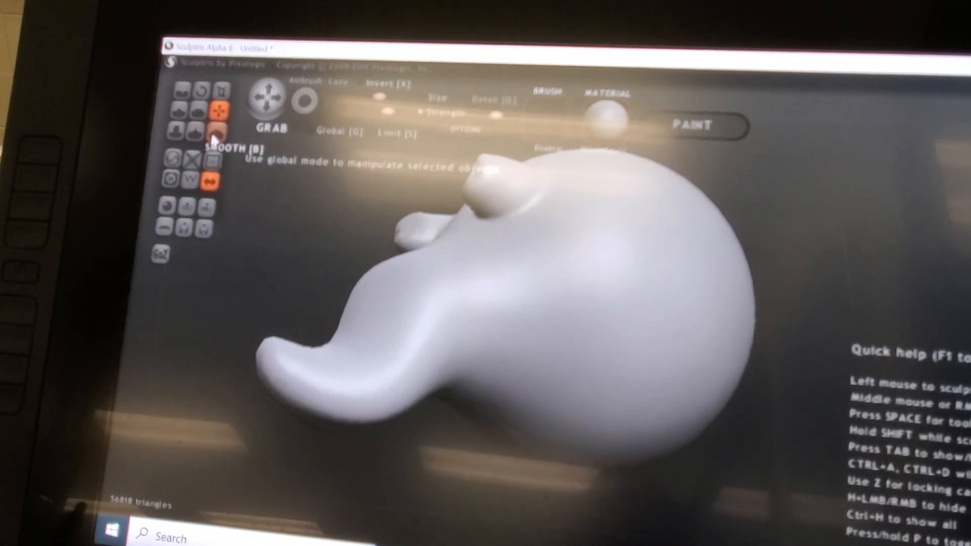
{"action": "mouse_move", "coordinate": [199, 129]}
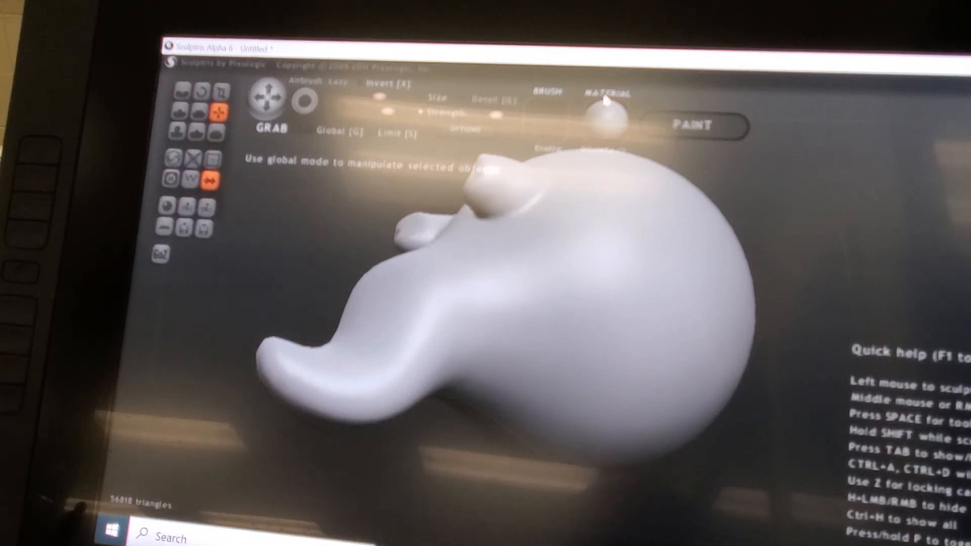
{"action": "mouse_move", "coordinate": [638, 248]}
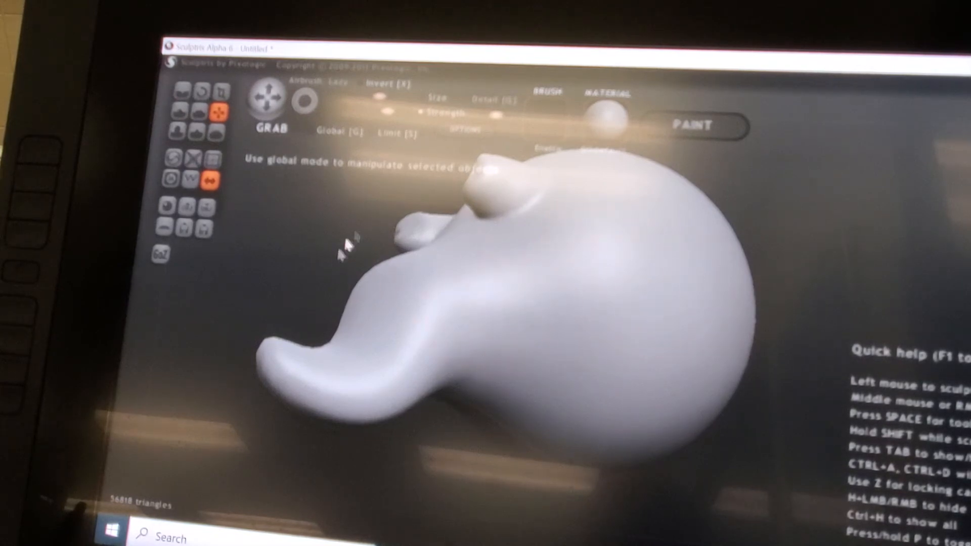
{"action": "mouse_move", "coordinate": [873, 253]}
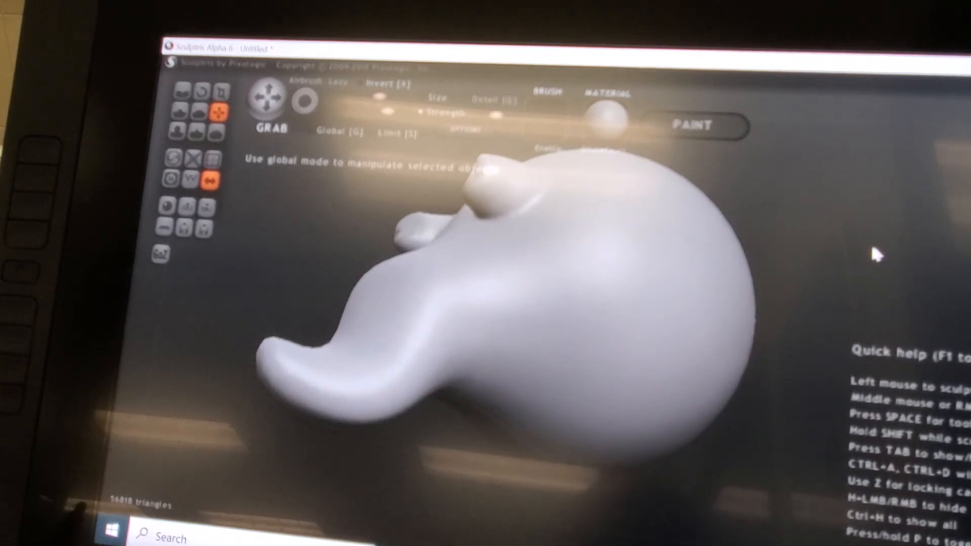
{"action": "mouse_move", "coordinate": [817, 152]}
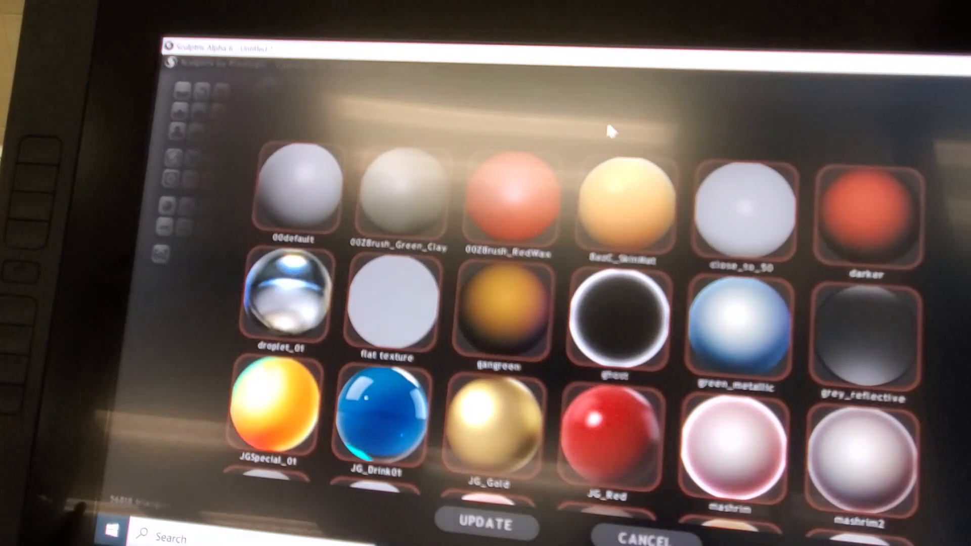
{"action": "mouse_move", "coordinate": [492, 338]}
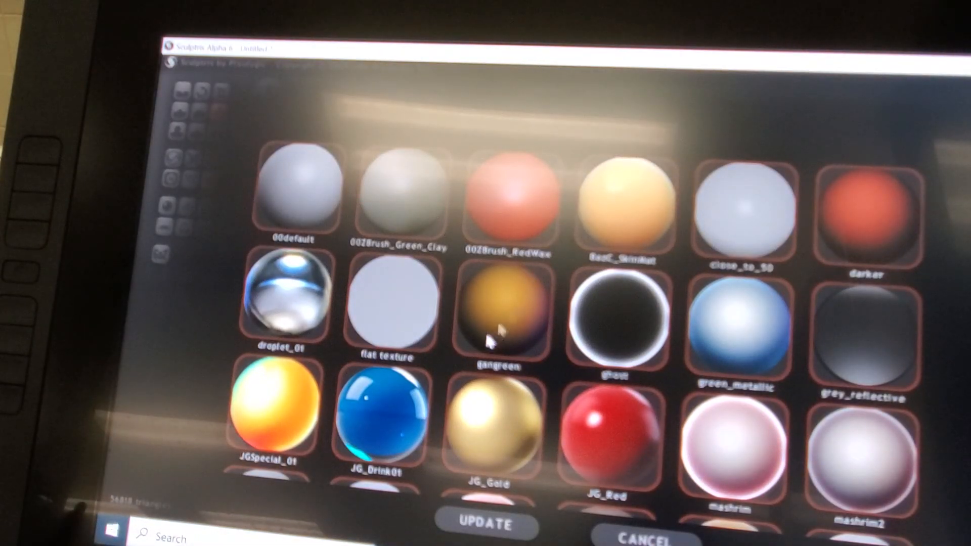